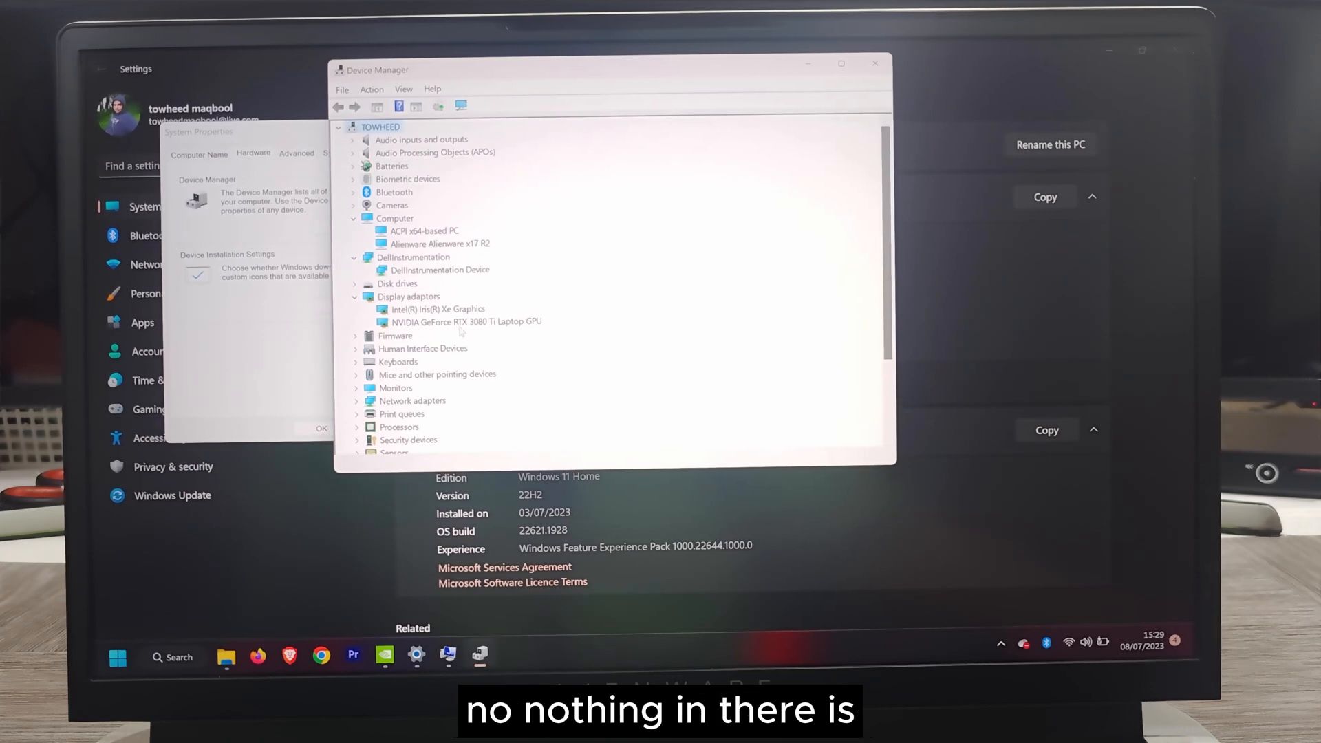
# - Check the Device Manager list for problem devices, then close Device Manager and System Properties
pyautogui.scroll(-3)
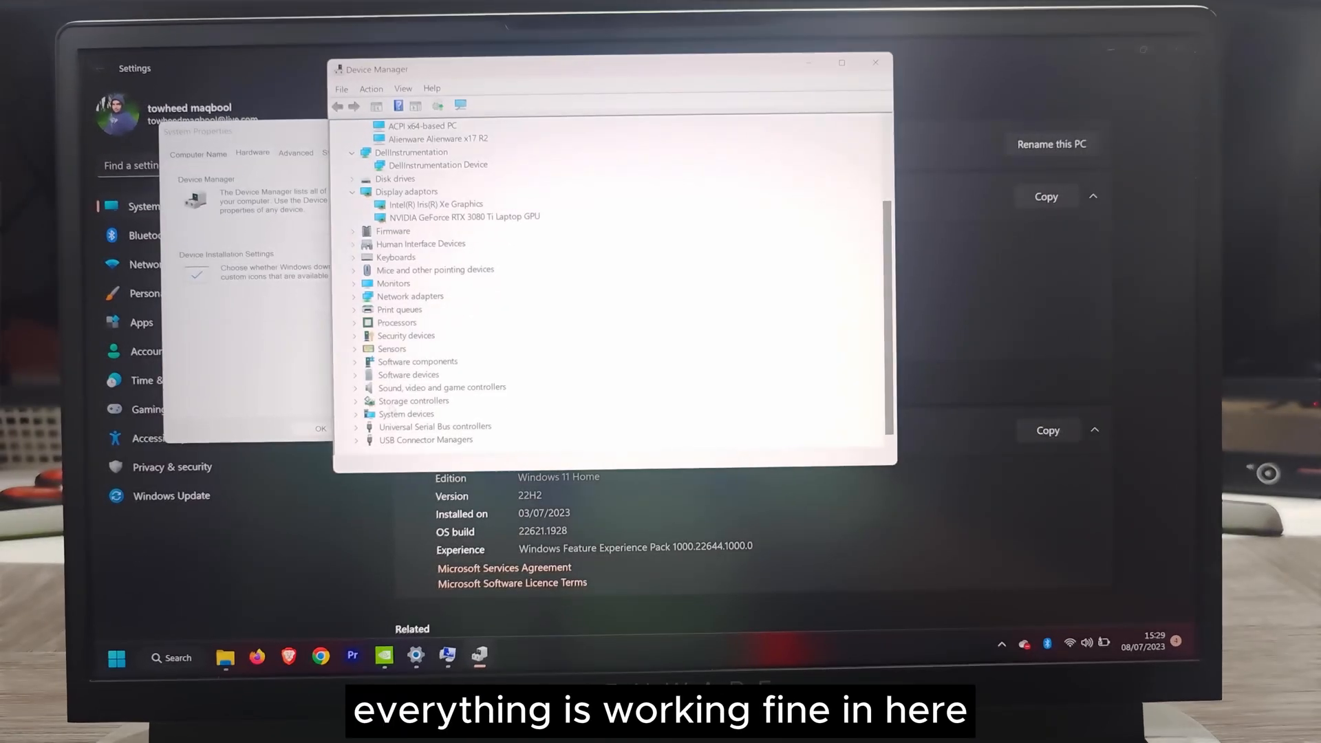
pyautogui.click(355, 349)
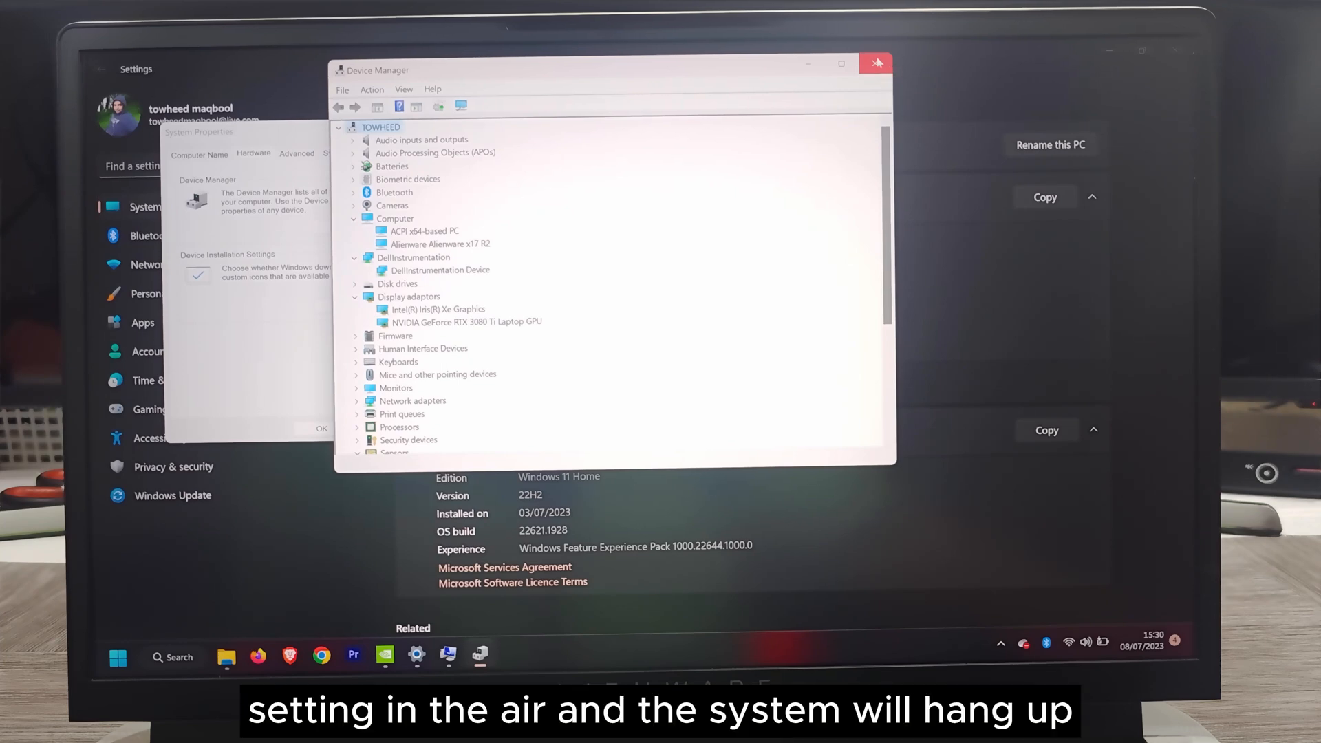
pyautogui.click(875, 63)
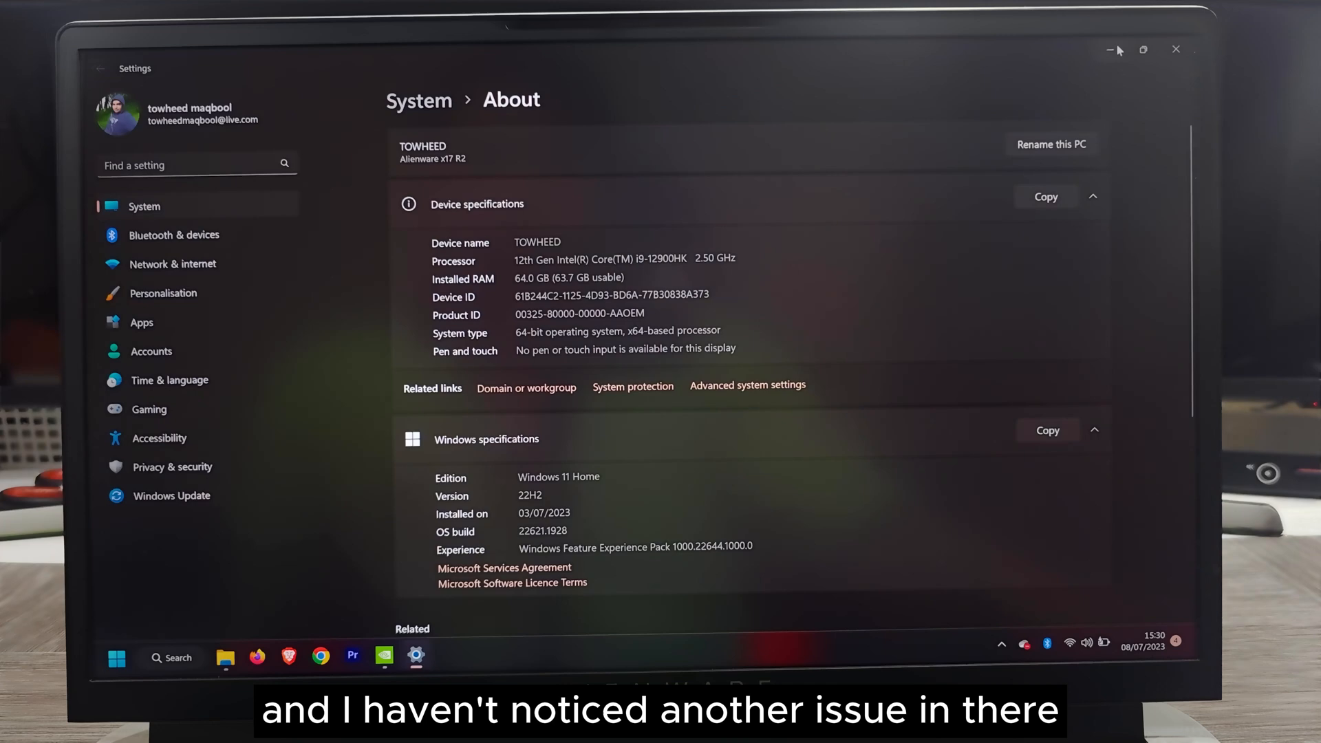
pyautogui.moveTo(1113, 51)
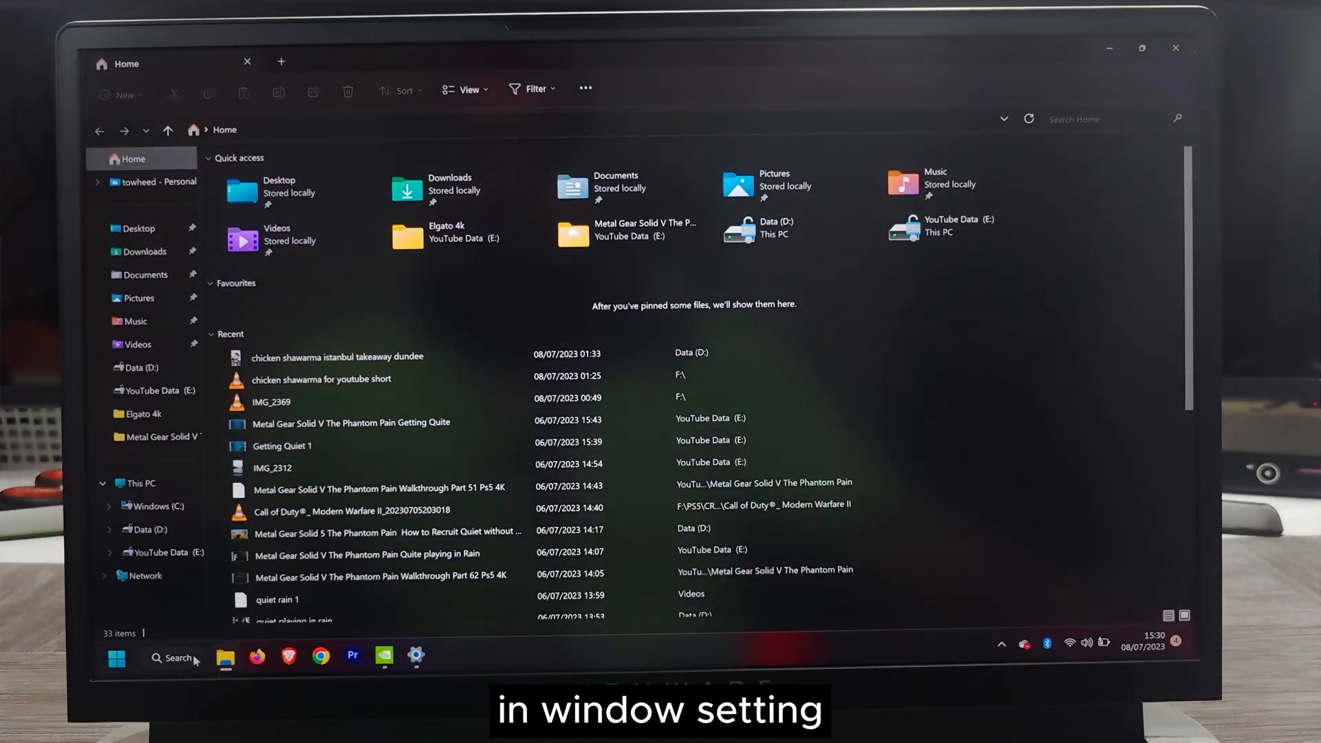
# - Bring up Windows search from the taskbar over File Explorer's Home page
pyautogui.click(116, 658)
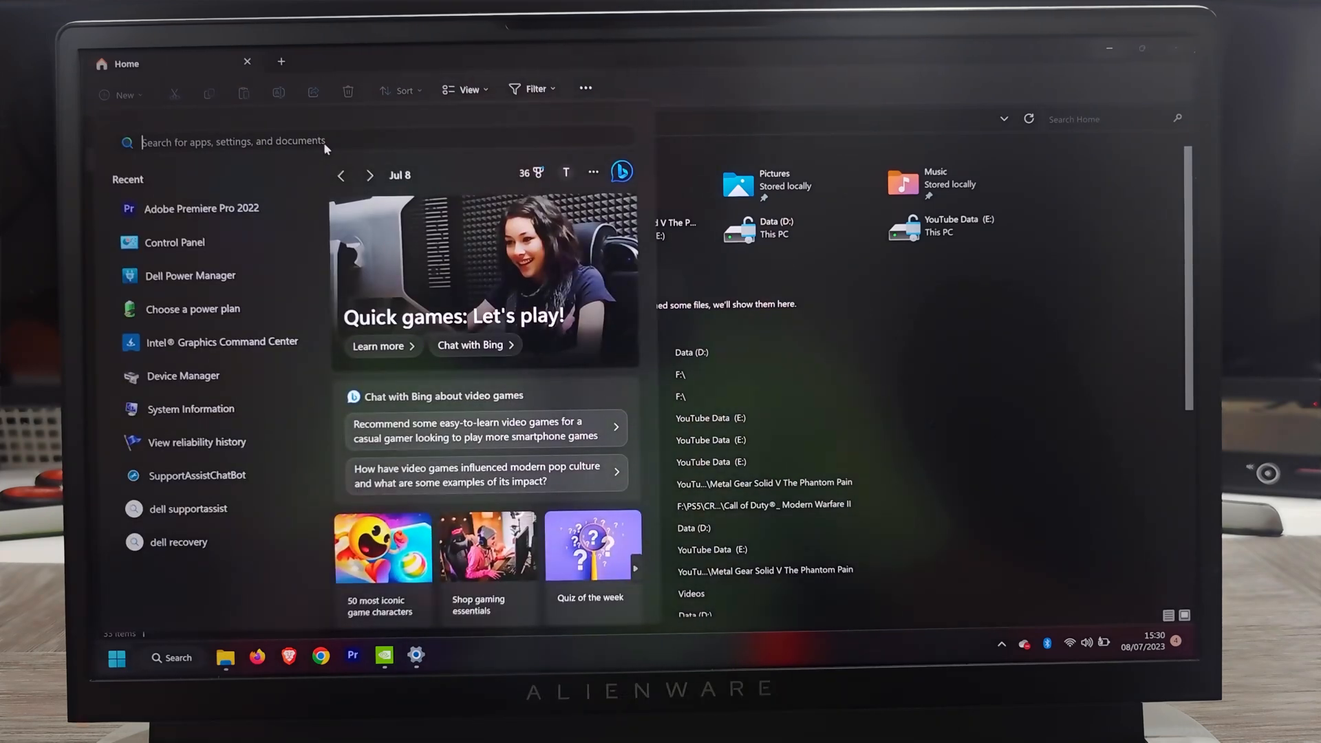
# - Search for 'control Panel' to open All Control Panel Items
pyautogui.write('control Panel')
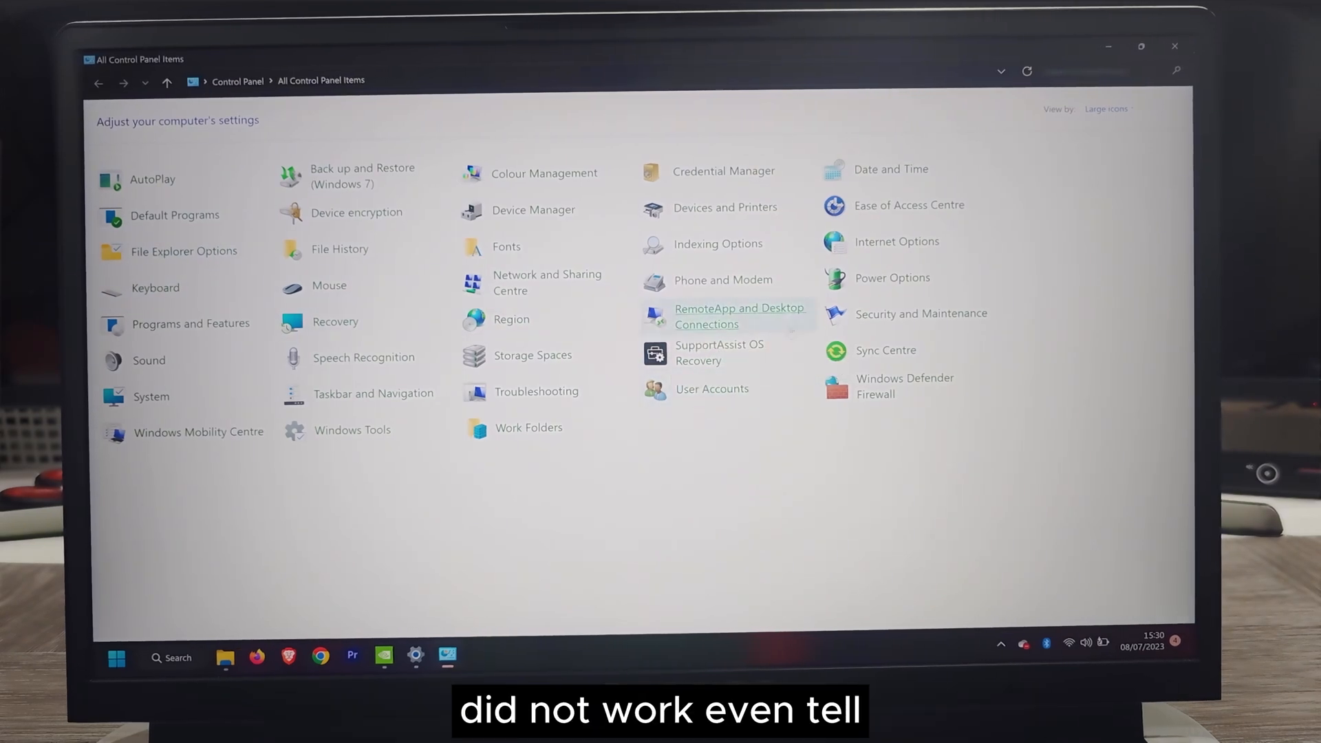
pyautogui.click(892, 278)
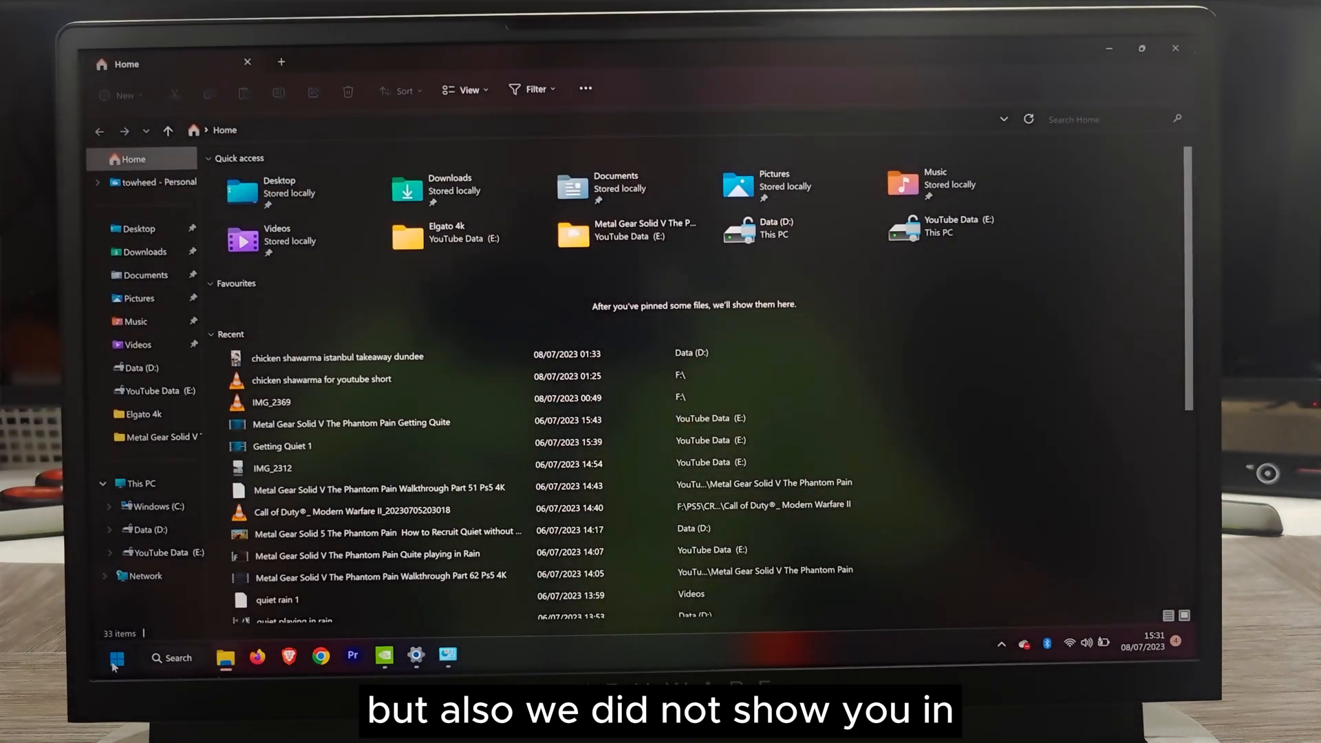
# - Bring up Windows search from the taskbar to look for Alienware Command Center
pyautogui.click(116, 658)
pyautogui.write('a')
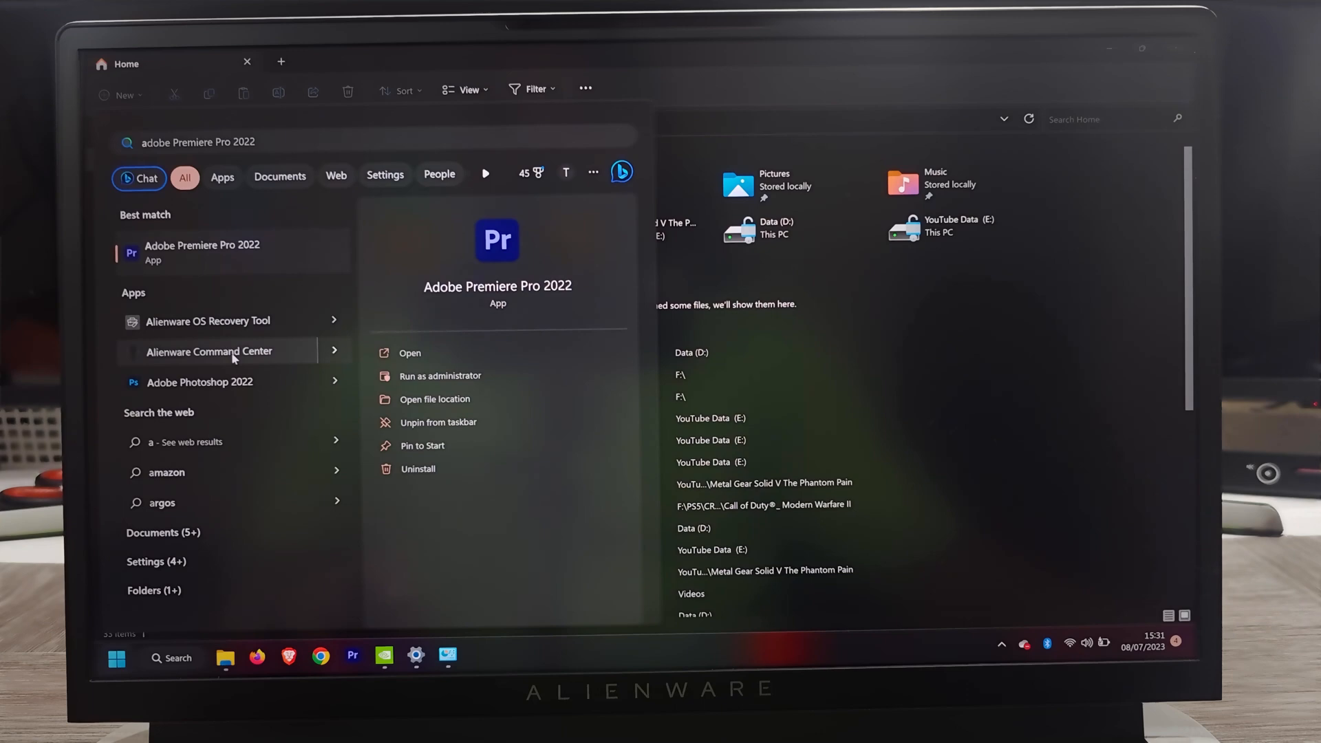
# - Launch Alienware Command Center and try changing the Balanced thermal profile
pyautogui.click(209, 351)
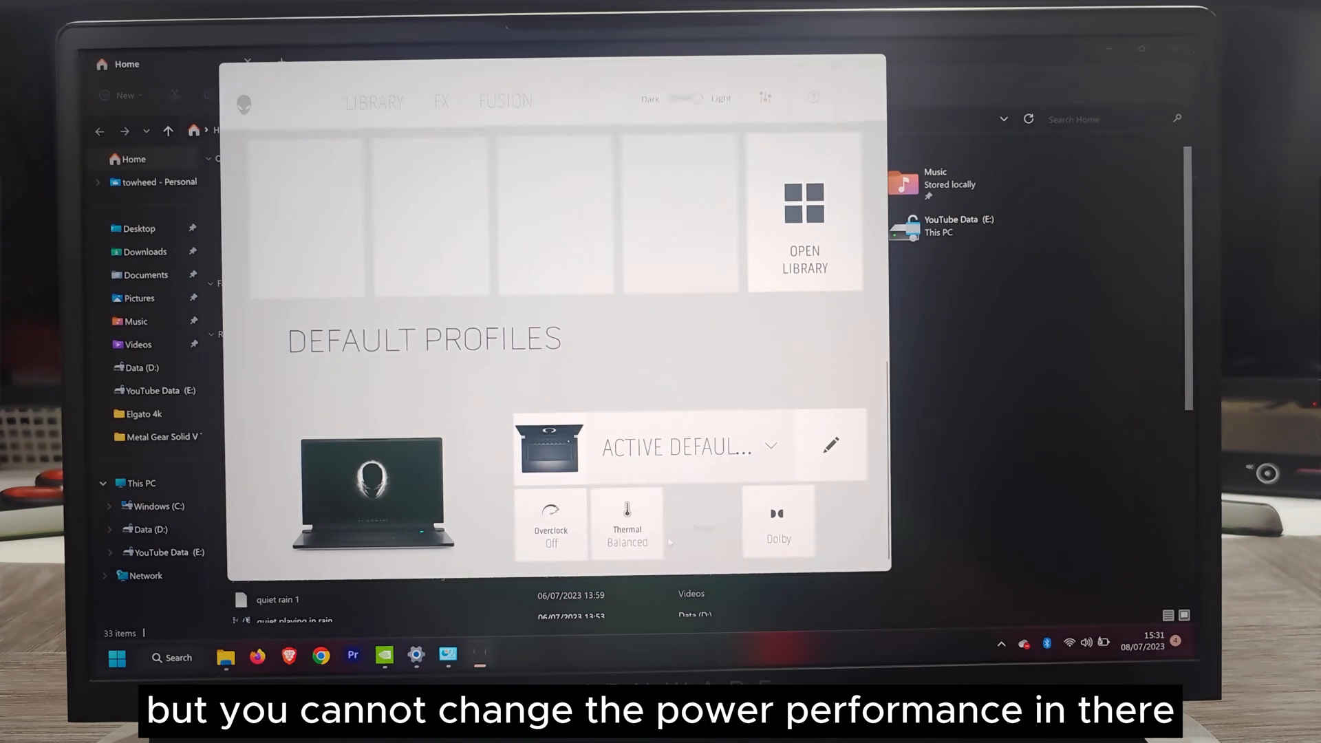
pyautogui.click(626, 528)
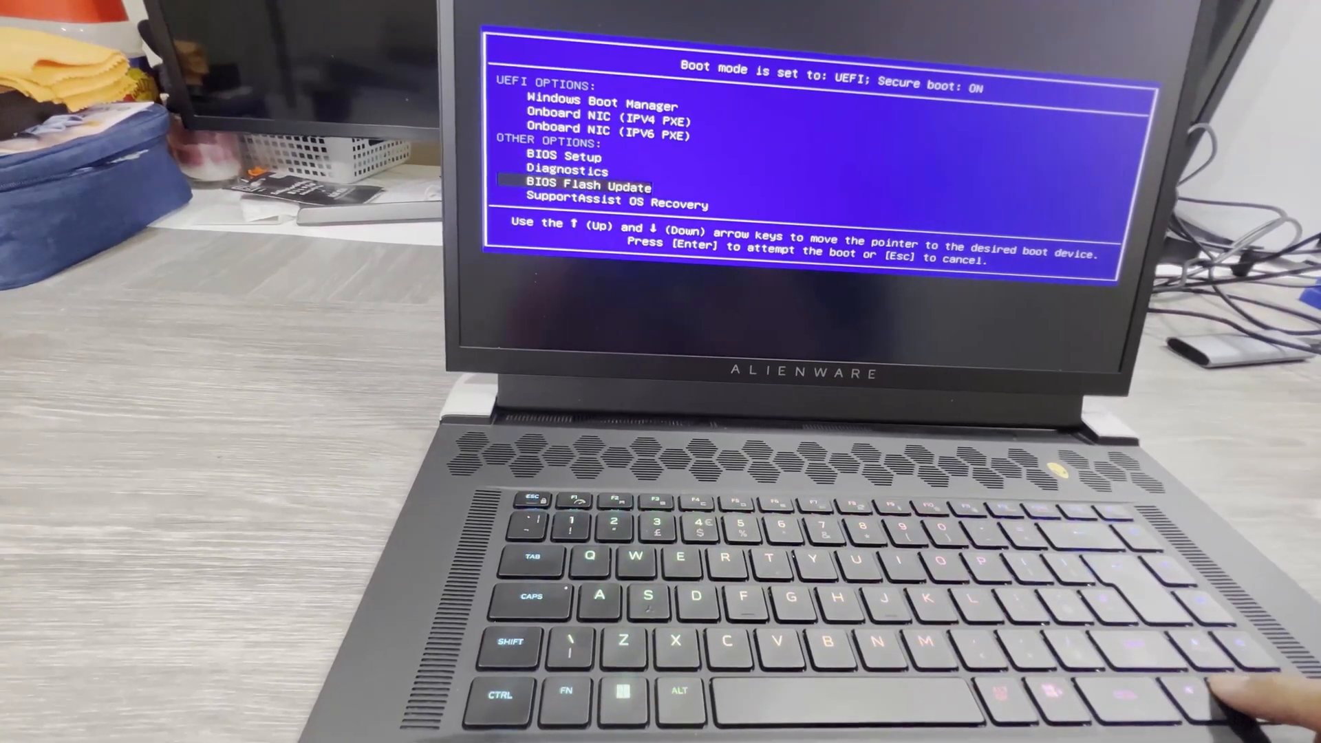
# - Highlight BIOS Setup in the one-time boot menu and enter it
pyautogui.press('Up')
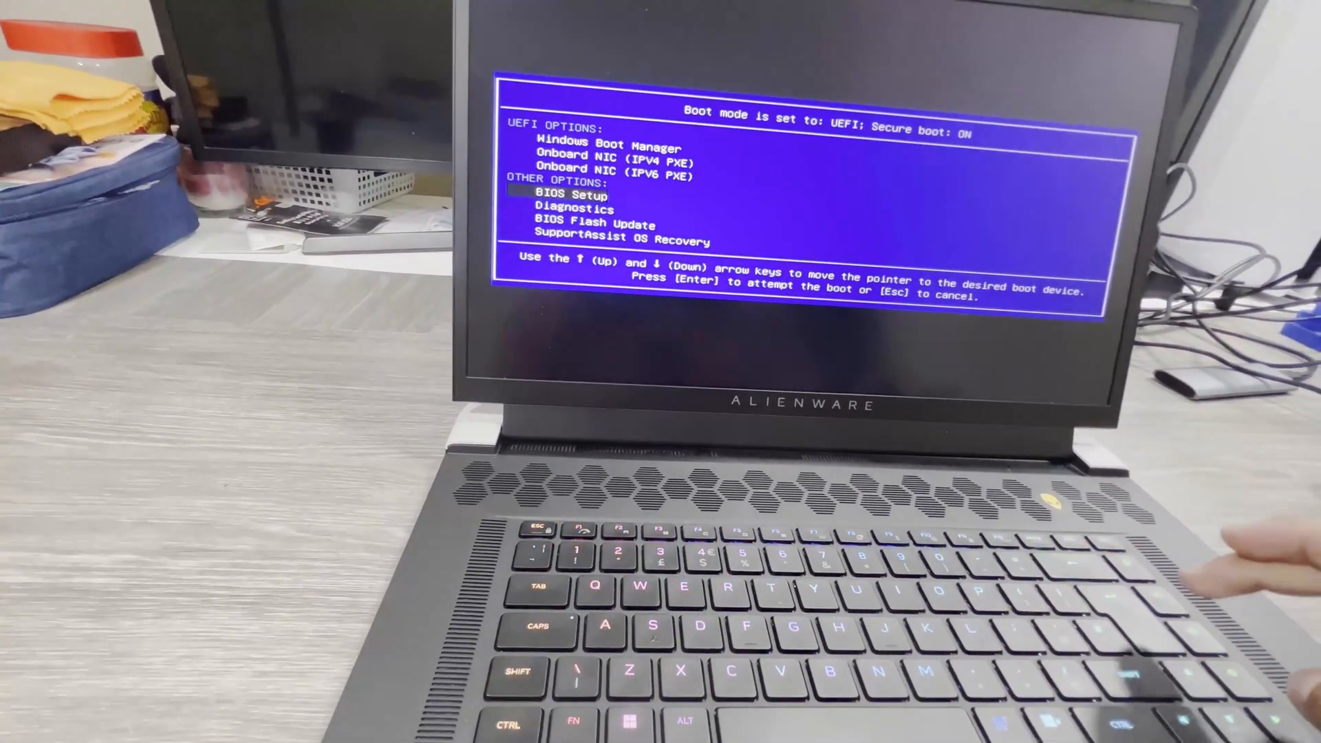
pyautogui.press('Enter')
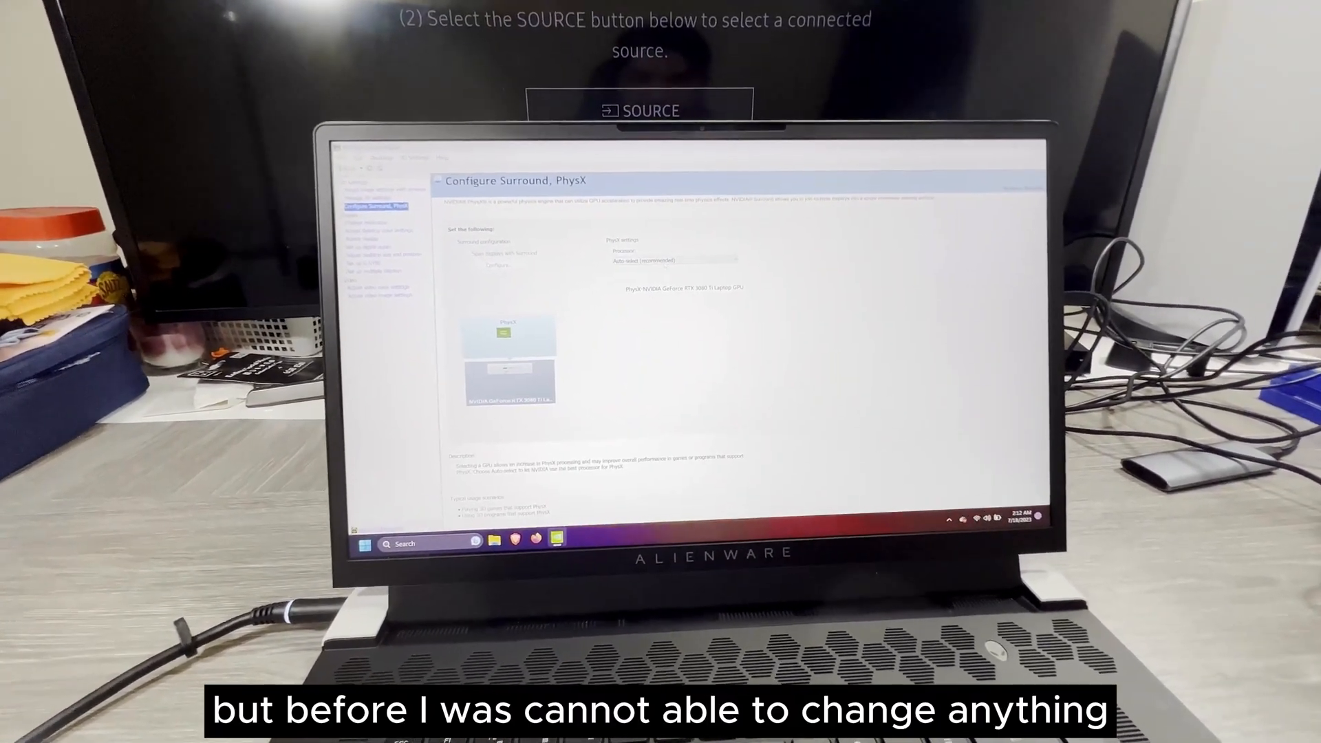
# - Open the PhysX processor dropdown to reveal the RTX 3080 Ti laptop GPU option
pyautogui.click(670, 259)
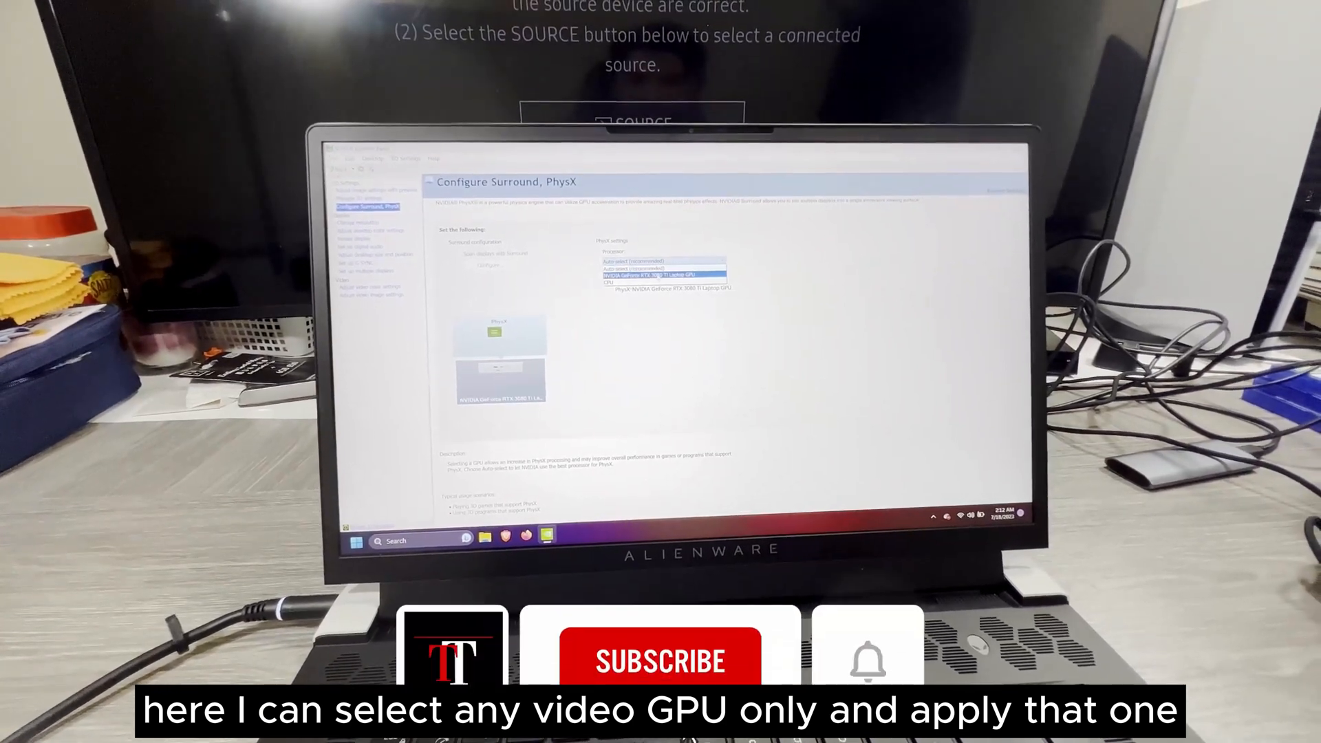